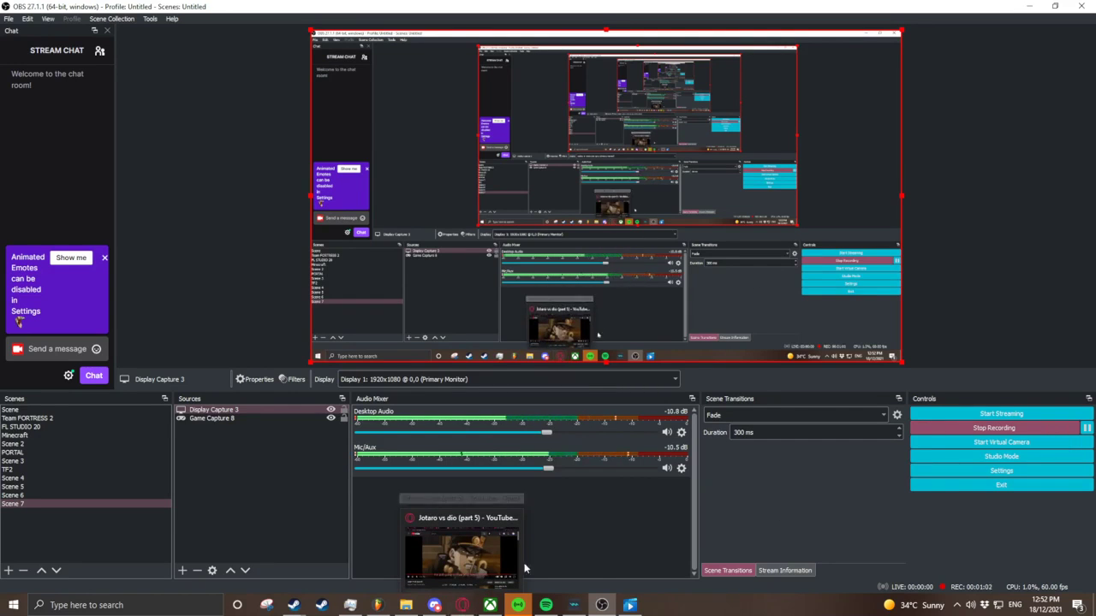
{"action": "left_click", "coordinate": [435, 606]}
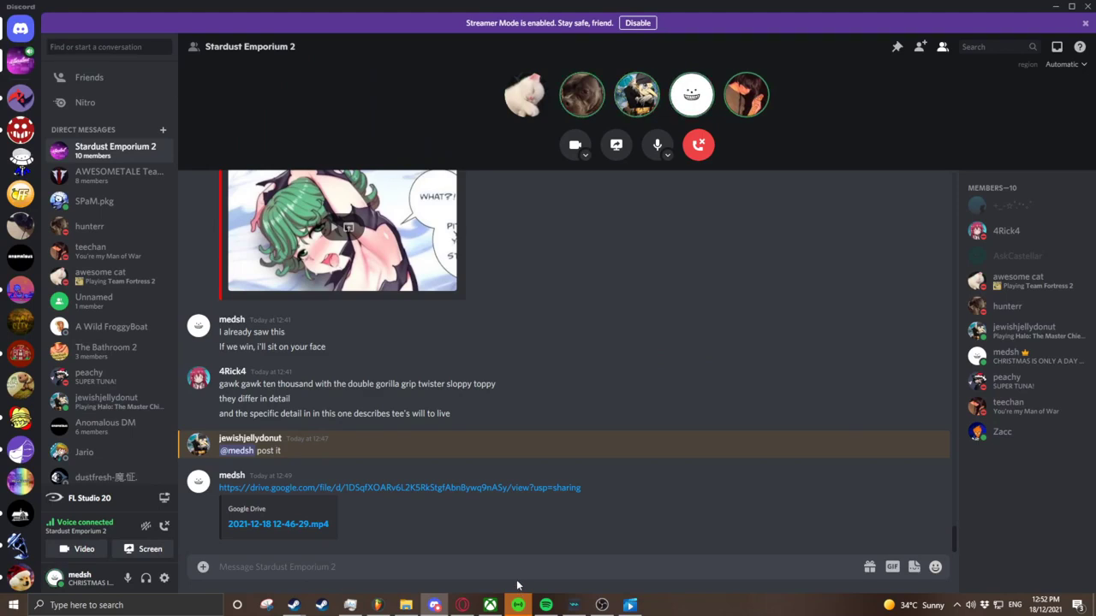
{"action": "left_click", "coordinate": [603, 606]}
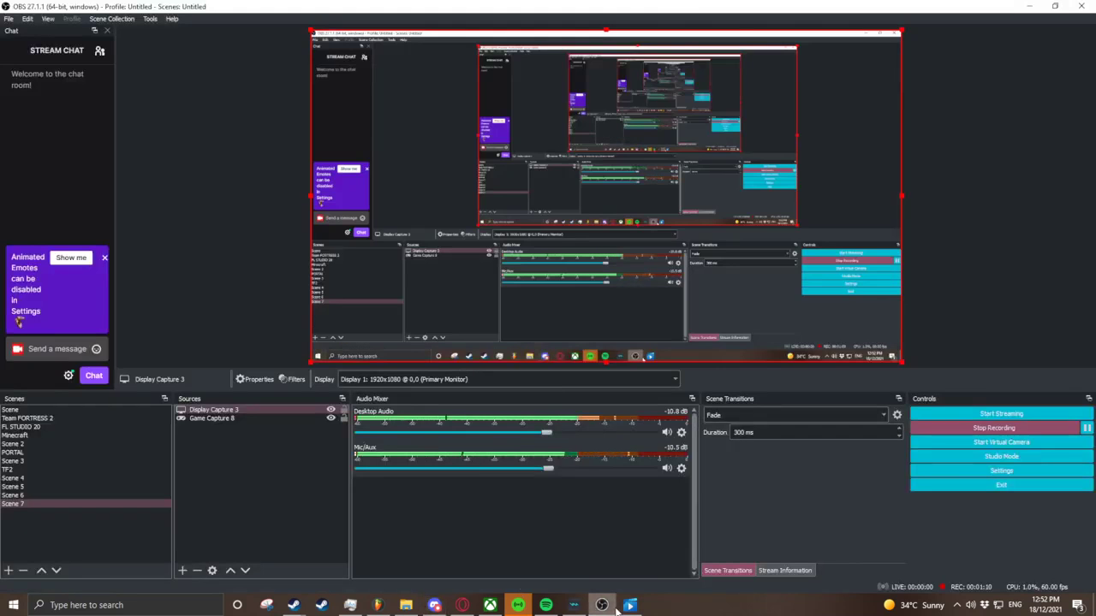